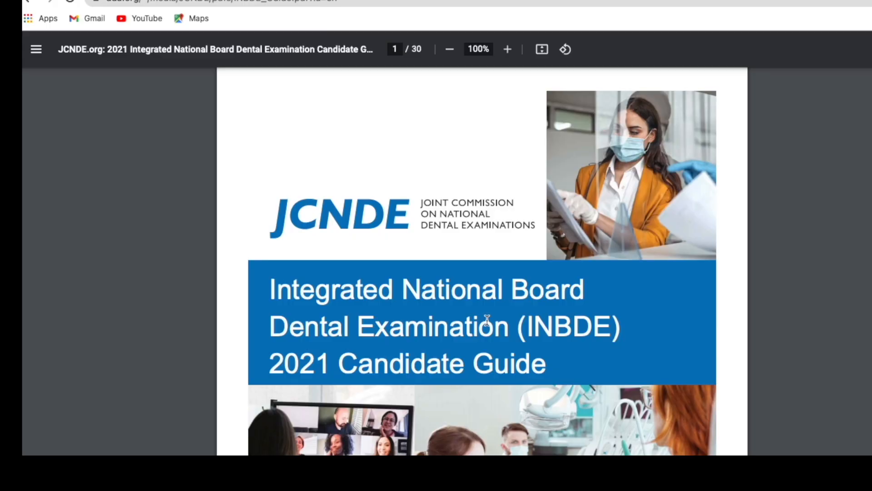
mouse_move(497, 315)
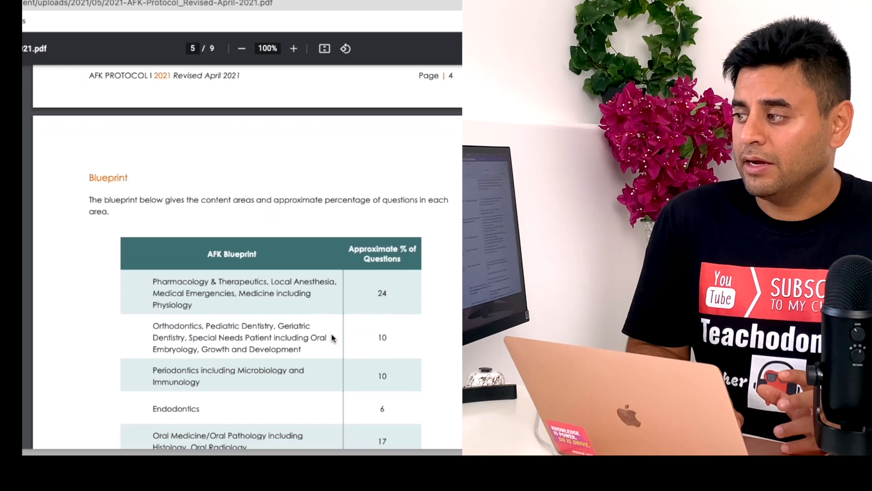
scroll(down, 3)
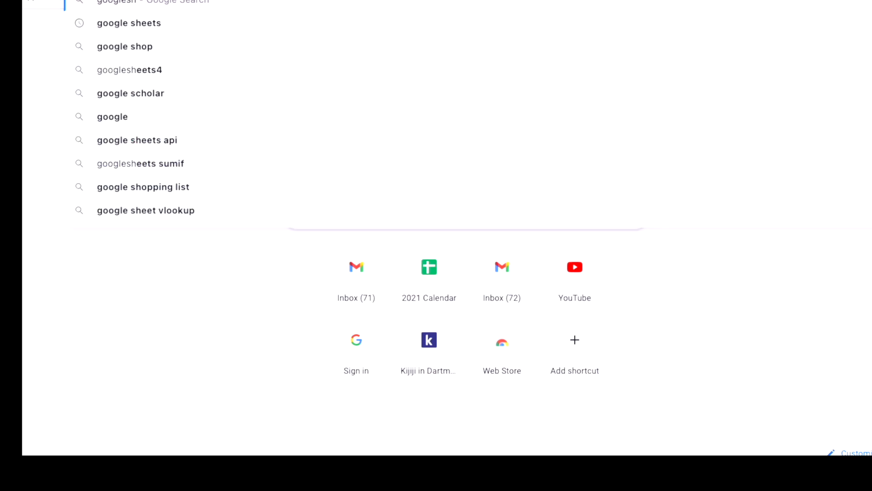
- Search 'google sheets' and reach the personal Sheets home with templates and recent files
click(128, 22)
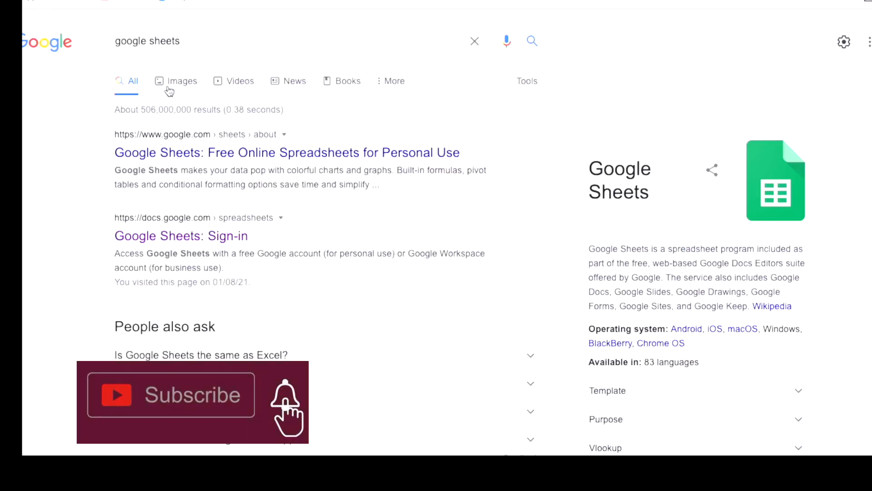
click(286, 153)
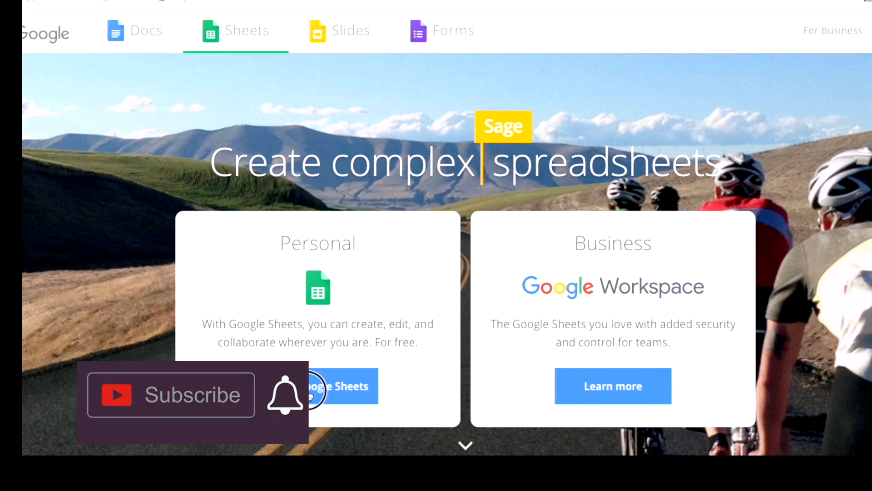
click(323, 385)
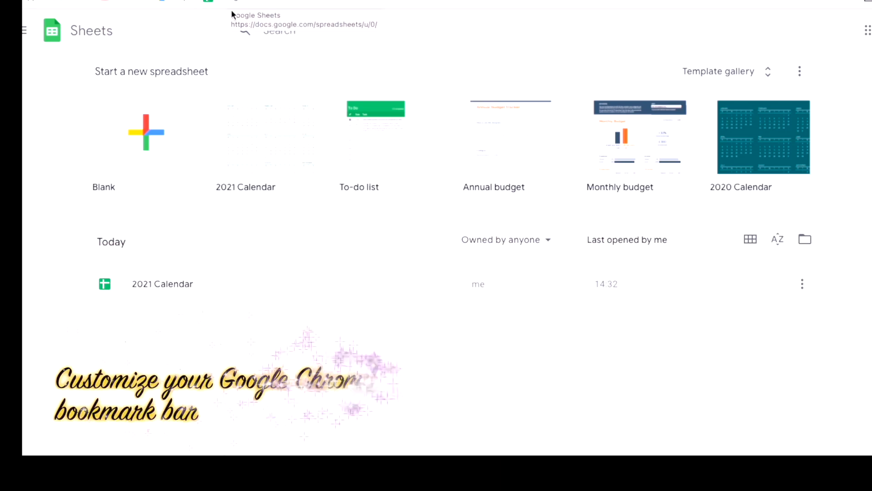
- Clear the names of the Google Sheets and Google Maps bookmarks, leaving icons only
right_click(245, 3)
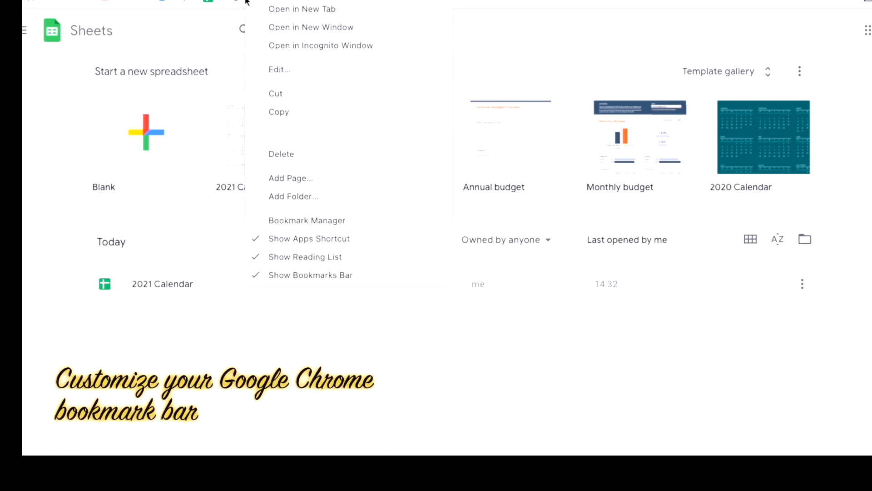
click(279, 69)
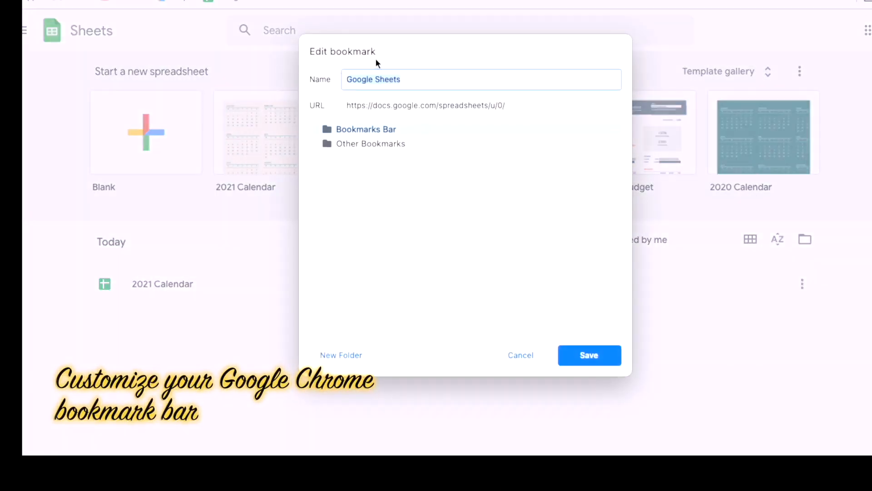
click(481, 79)
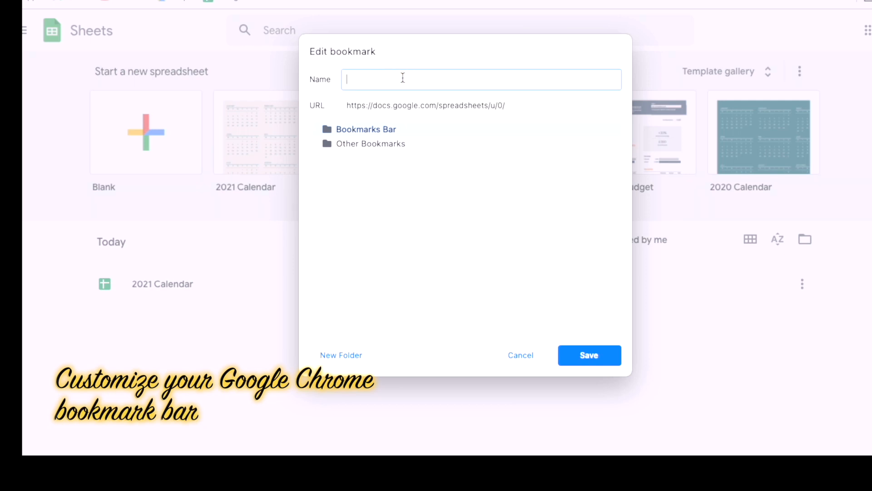
click(520, 354)
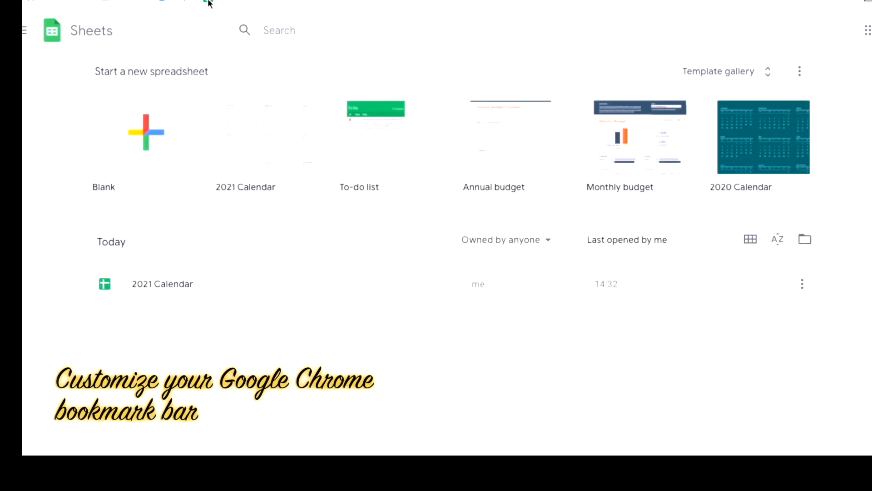
right_click(209, 4)
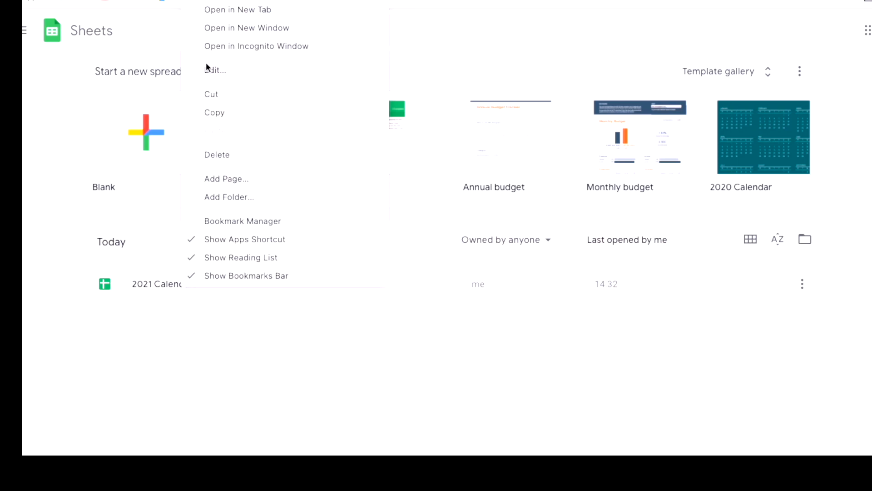
click(215, 70)
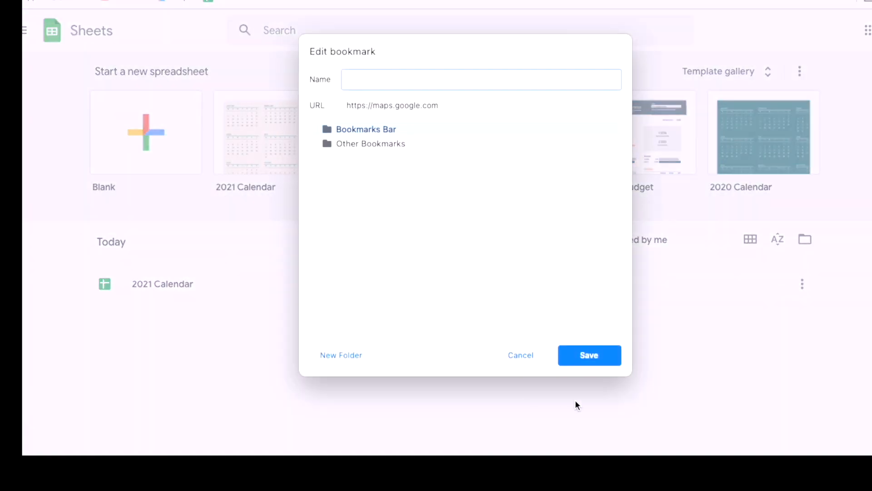
click(520, 355)
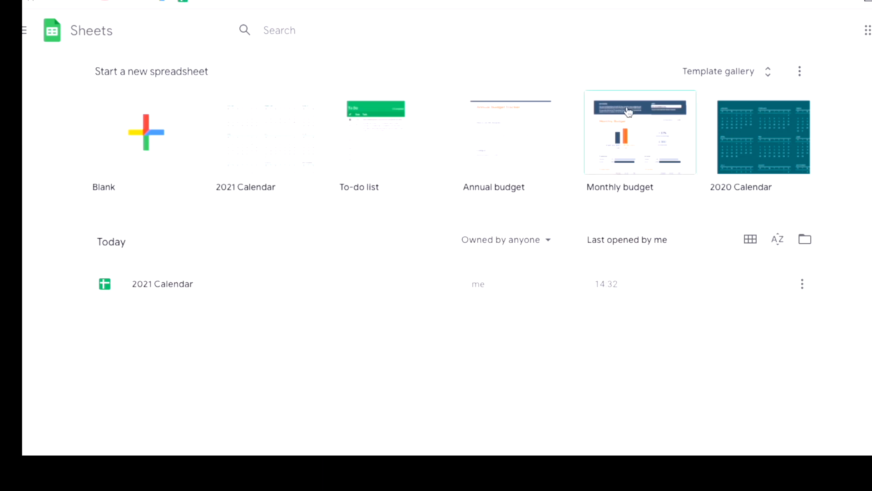
mouse_move(353, 9)
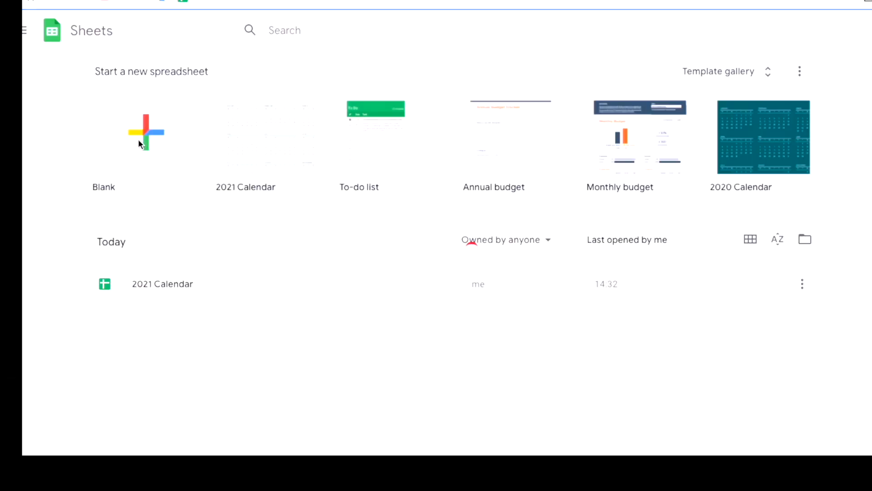
- Create a new blank spreadsheet from the Sheets home
click(146, 134)
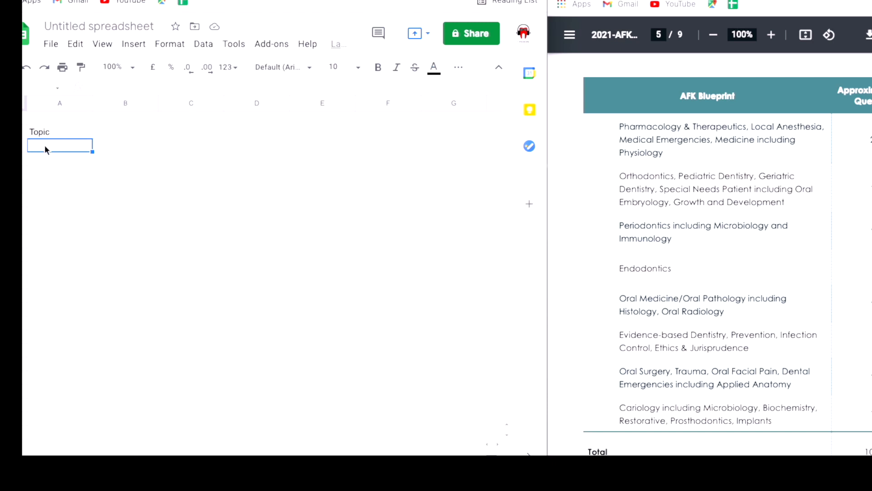
- Enter blueprint topics in column A, starting with Pharmacology, then Embryology and Histology
text(Pharmaco)
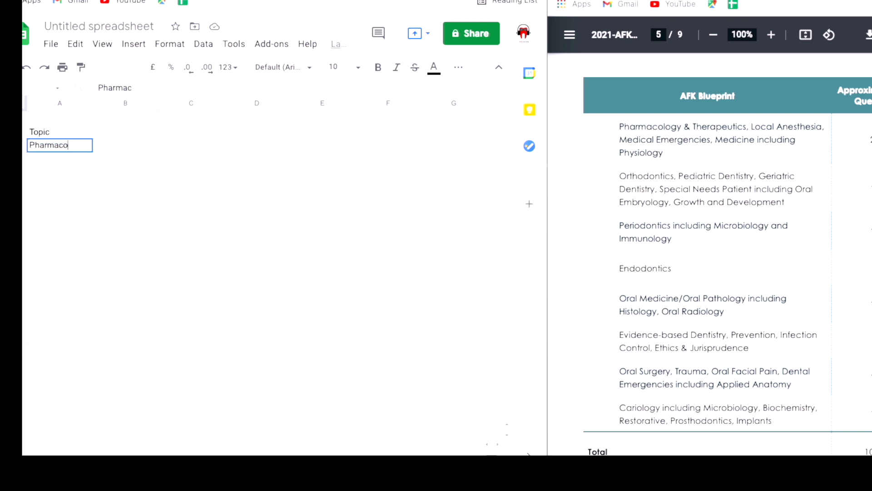
key(Enter)
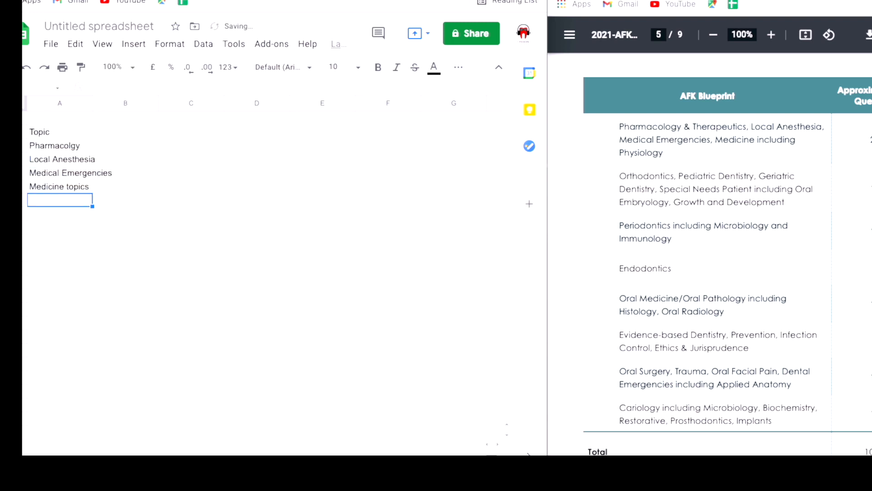
text(Emb)
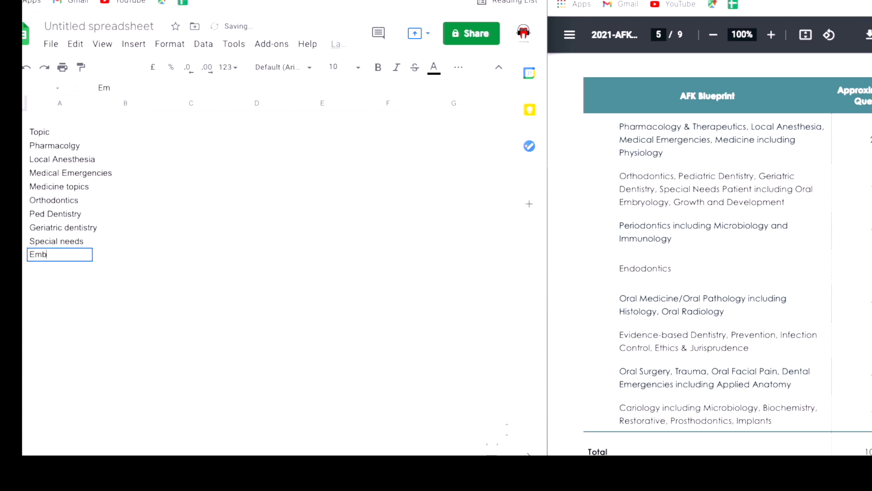
text(Histo)
click(59, 432)
text(Periodontology)
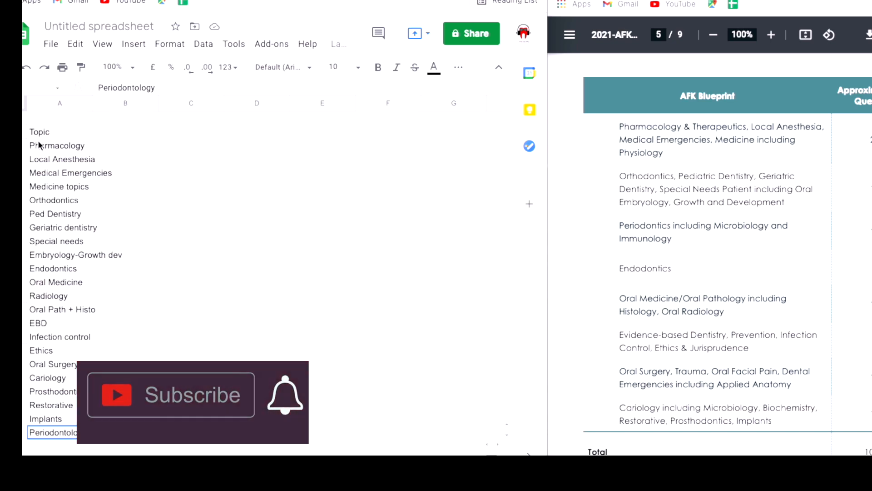
- Select Local Anesthesia's row and enter 'Medicine topics' beneath Pharmacology
click(63, 159)
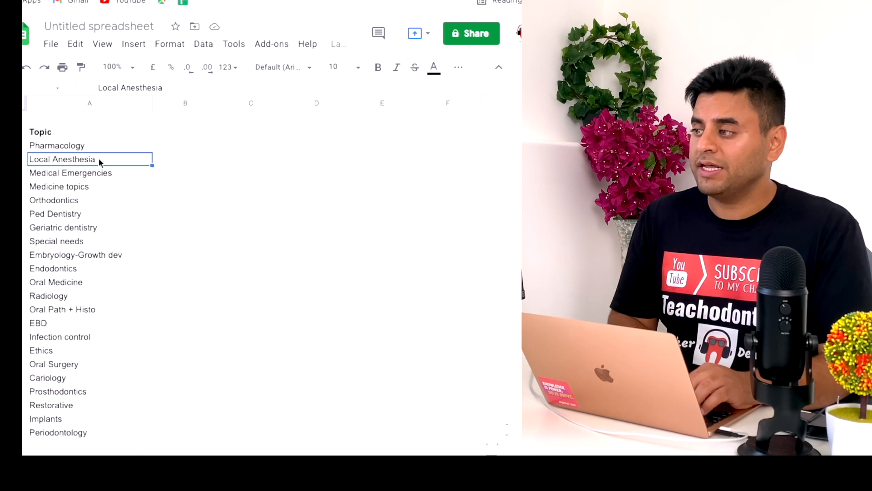
mouse_move(110, 159)
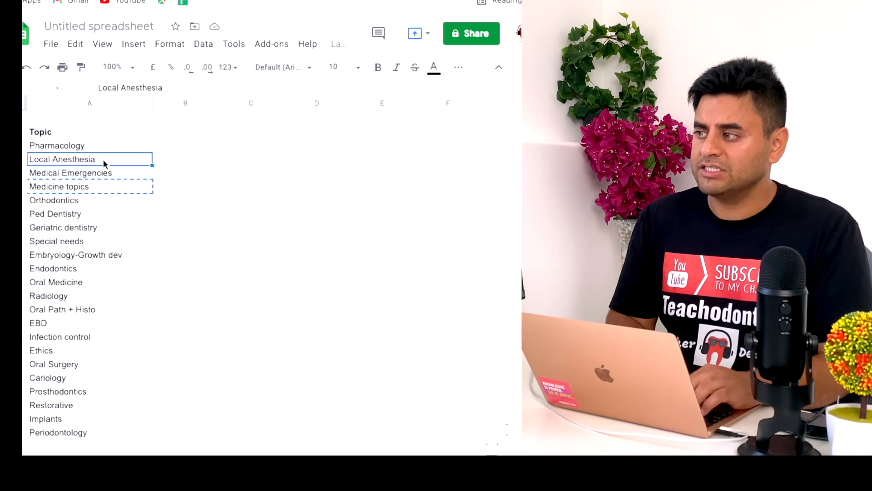
mouse_move(101, 190)
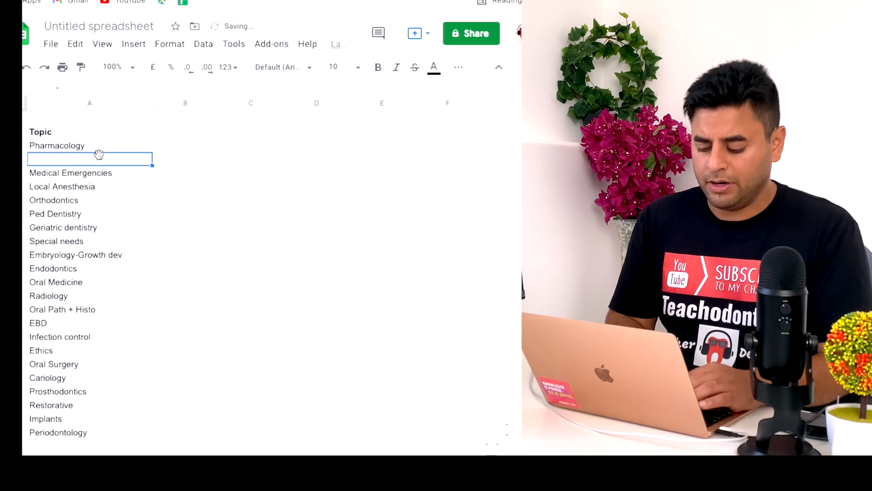
text(Medicine topics)
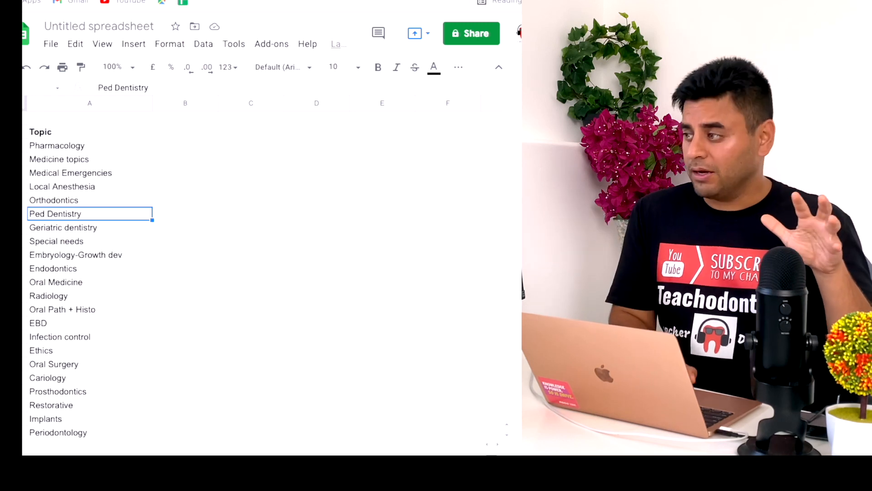
click(185, 132)
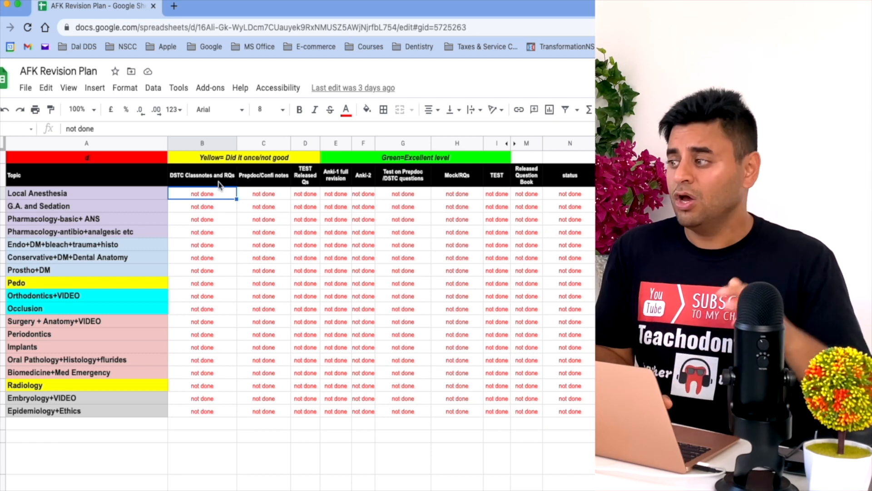
click(263, 175)
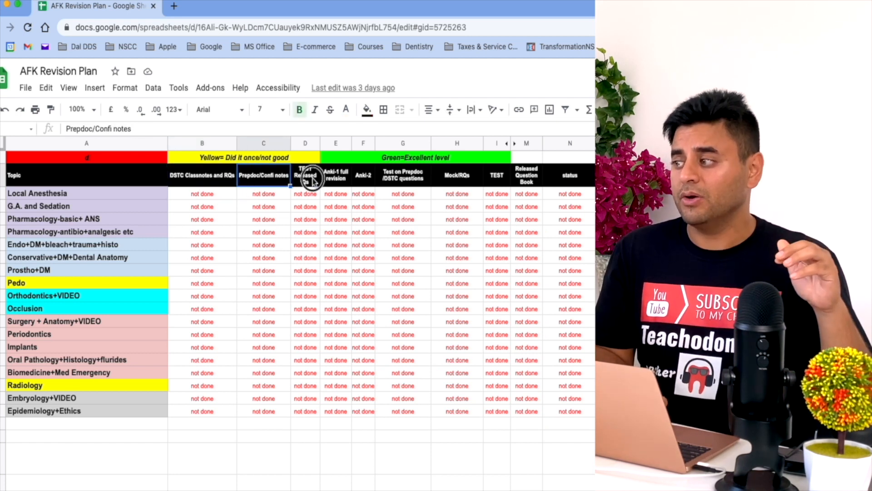
click(202, 175)
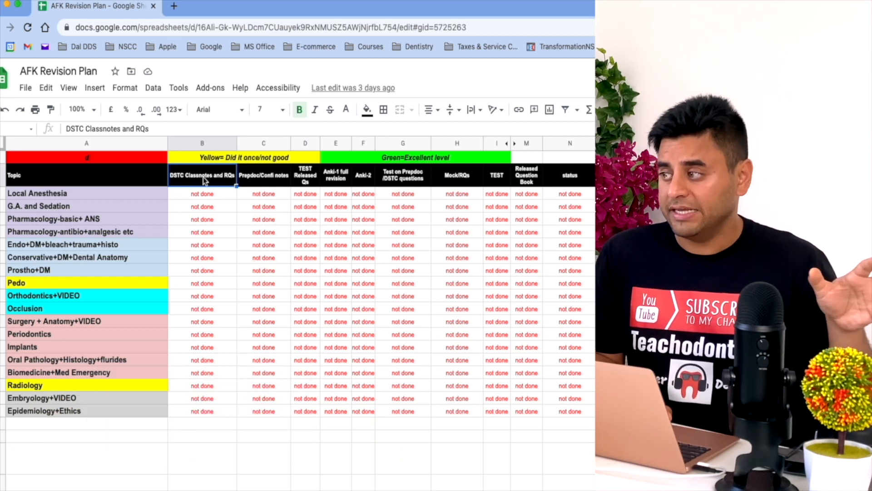
click(263, 175)
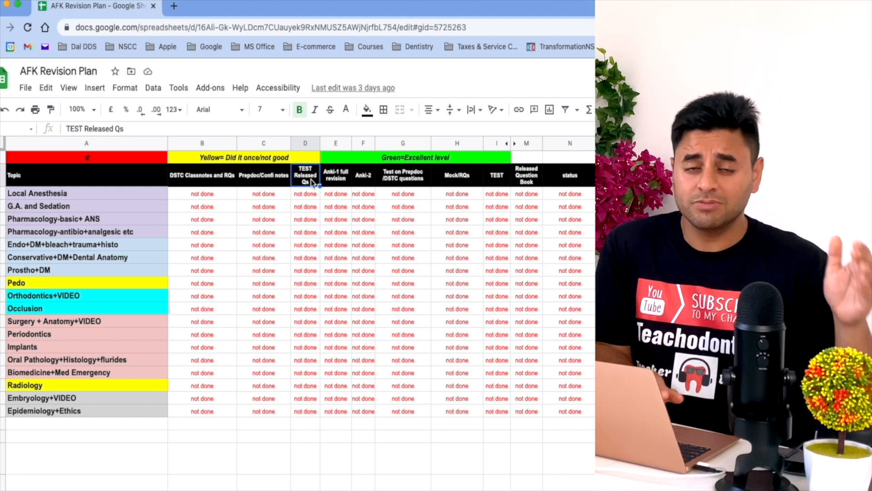
click(335, 174)
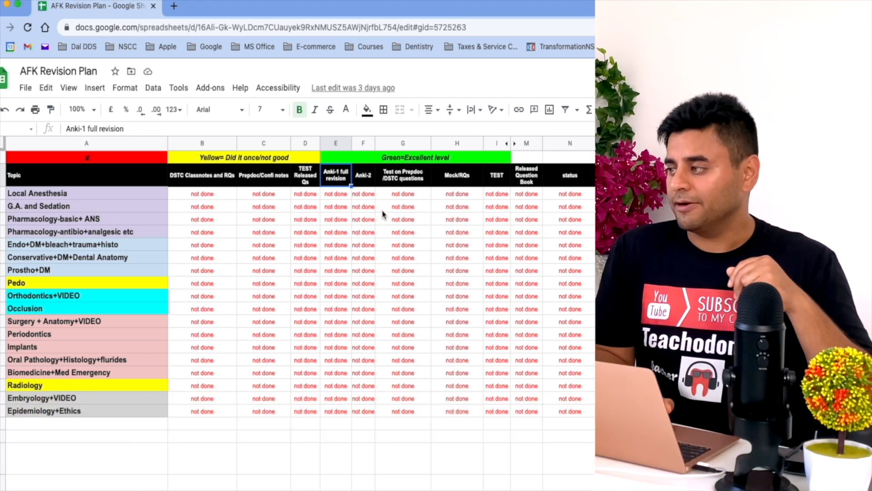
click(457, 174)
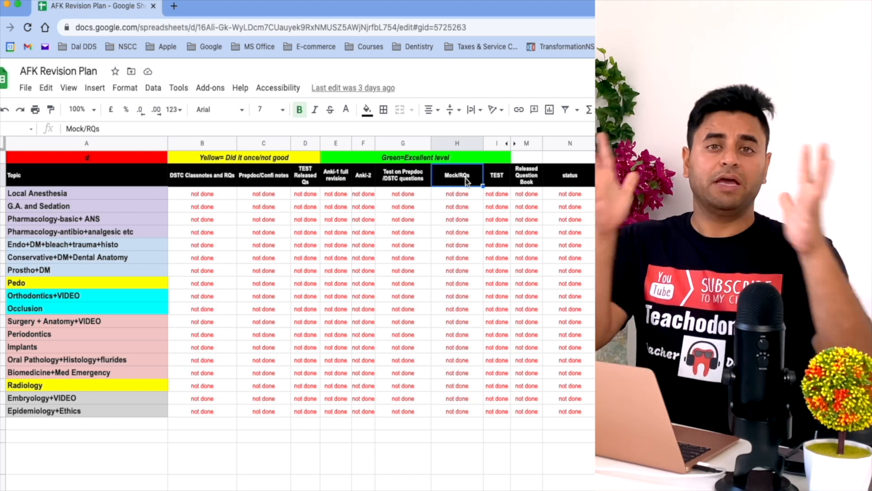
click(305, 175)
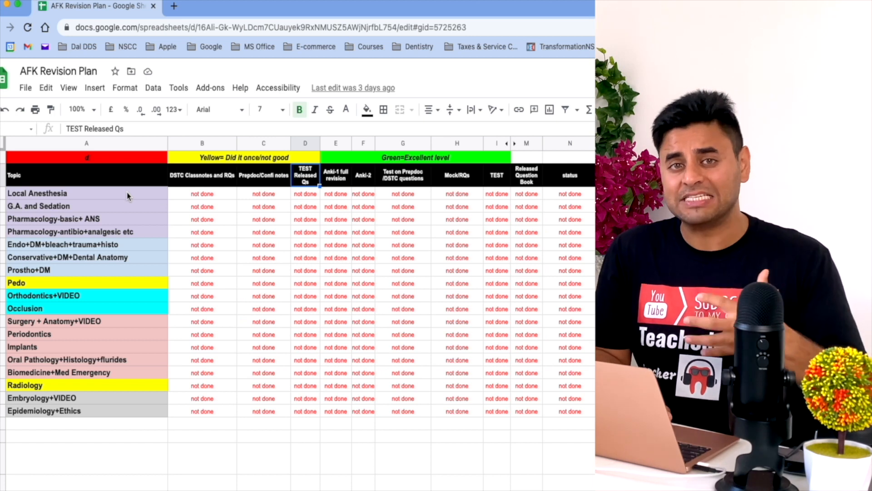
click(456, 194)
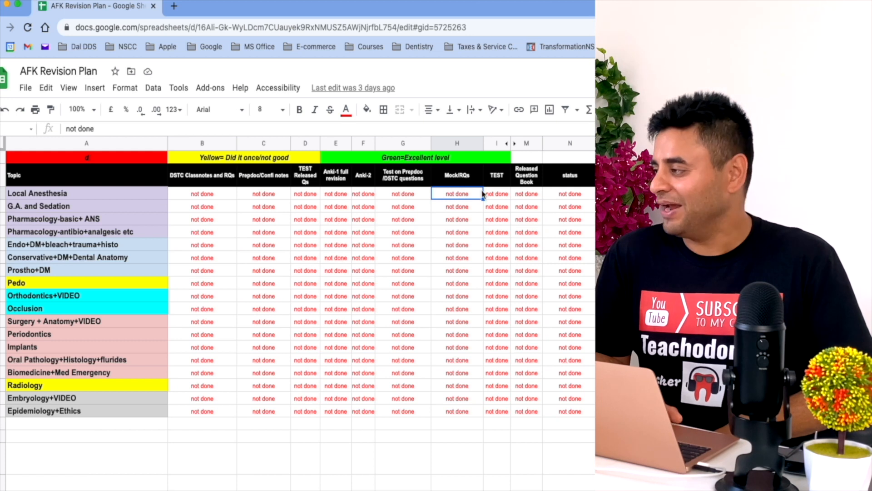
click(496, 193)
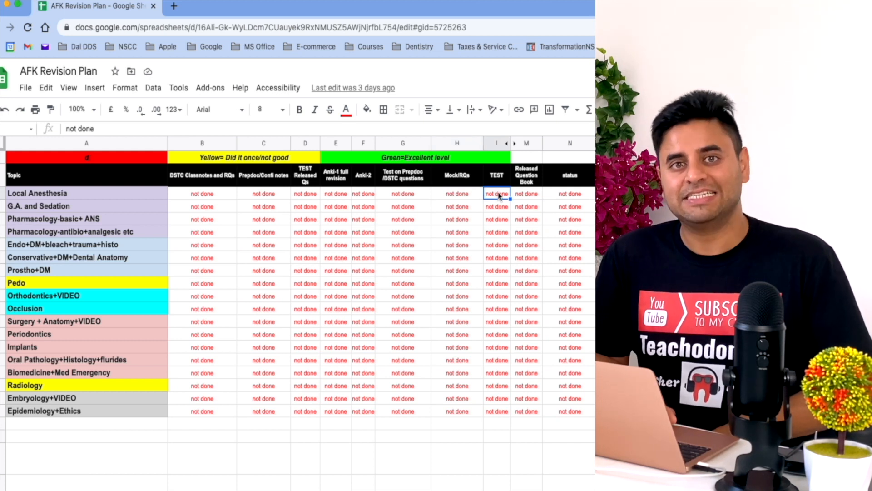
click(456, 193)
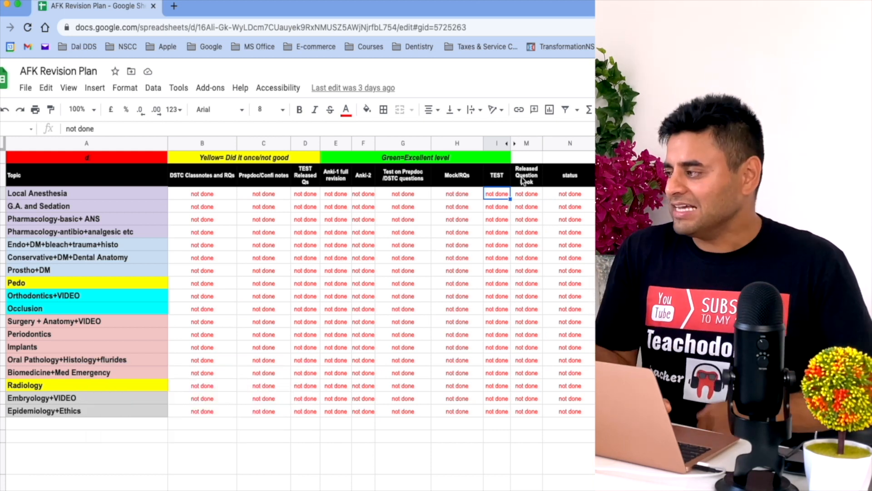
click(526, 174)
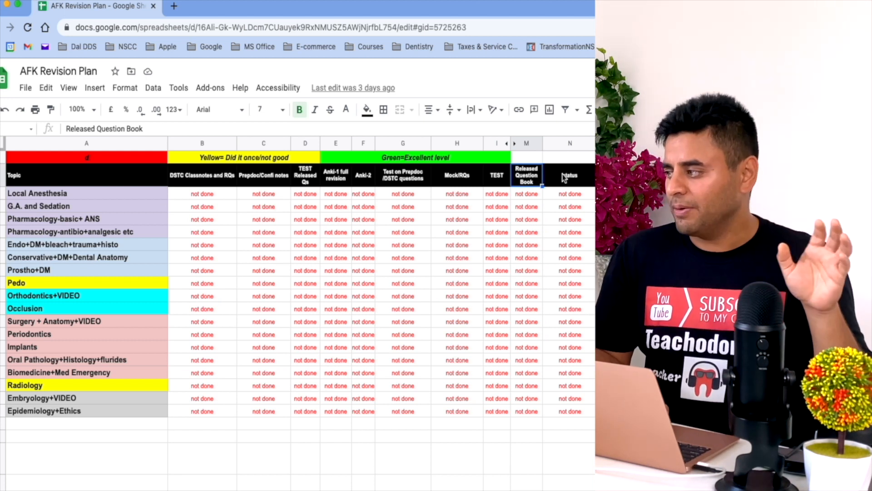
click(569, 175)
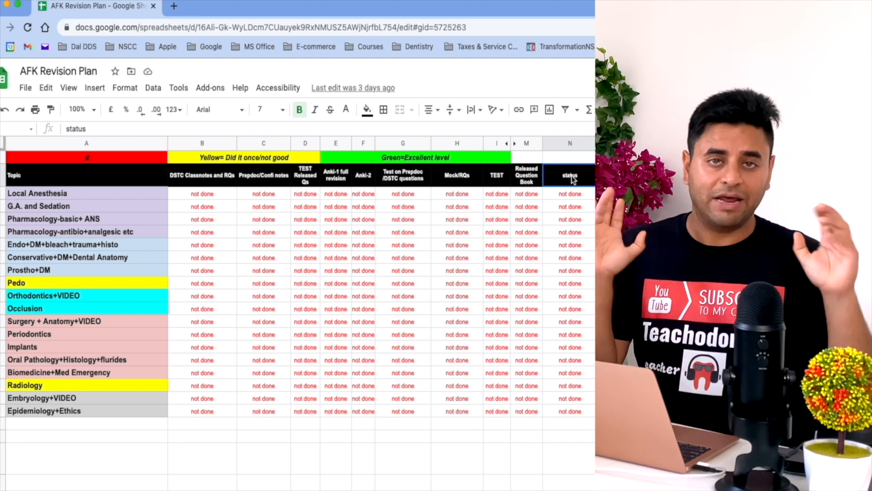
click(202, 194)
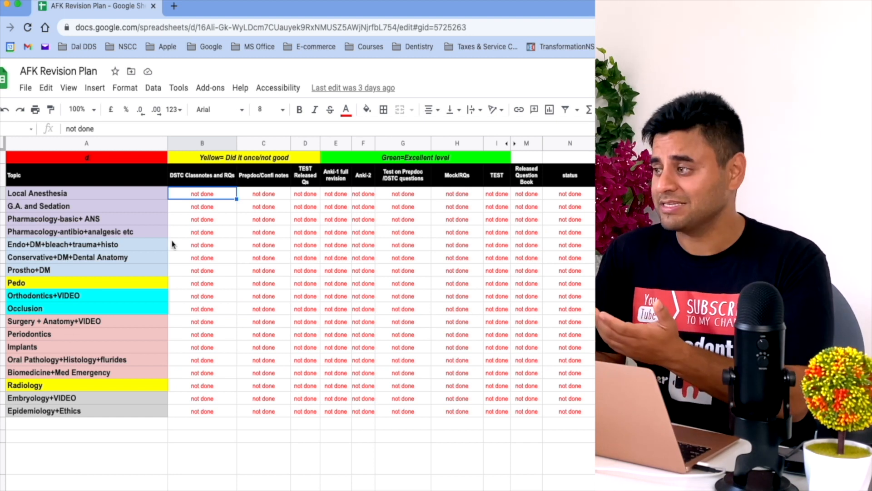
click(202, 174)
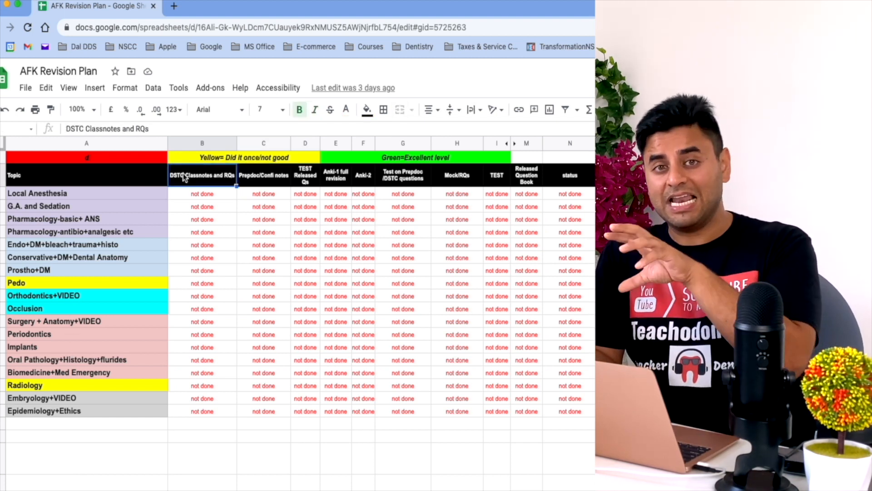
mouse_move(141, 197)
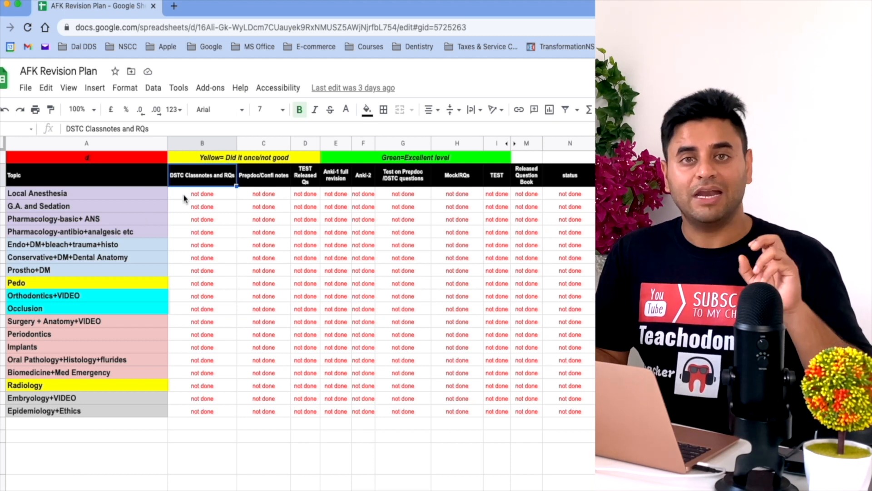
click(201, 193)
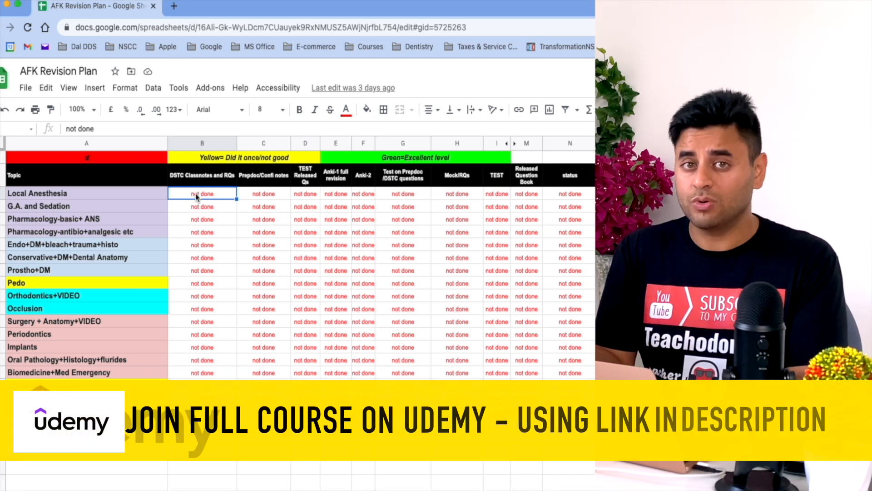
- Enter 'once' in Local Anesthesia's DSTC Classnotes and RQs cell
text(once)
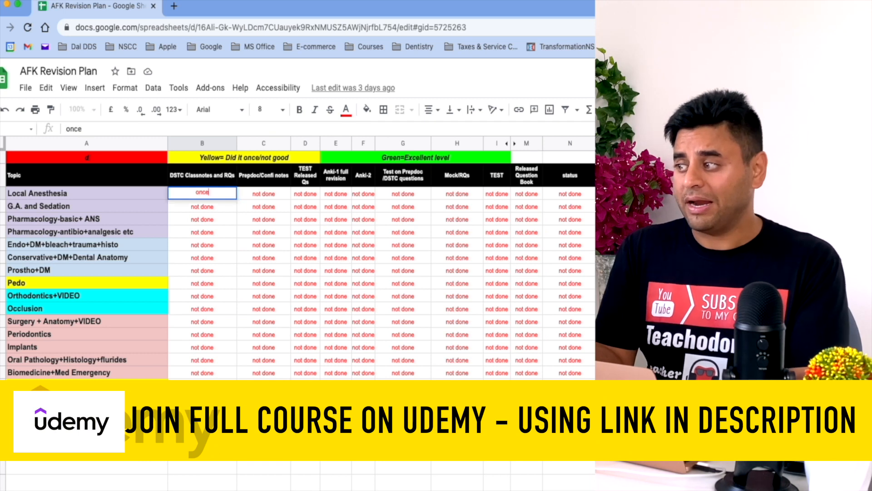
click(239, 157)
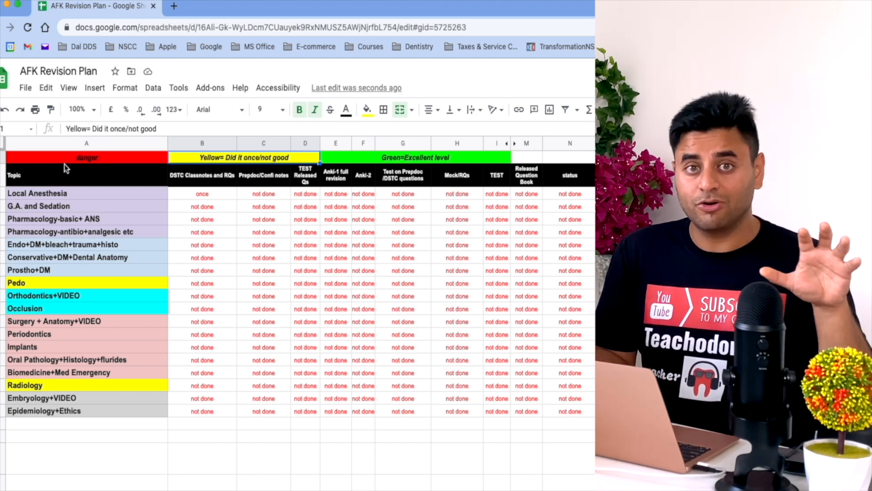
mouse_move(200, 165)
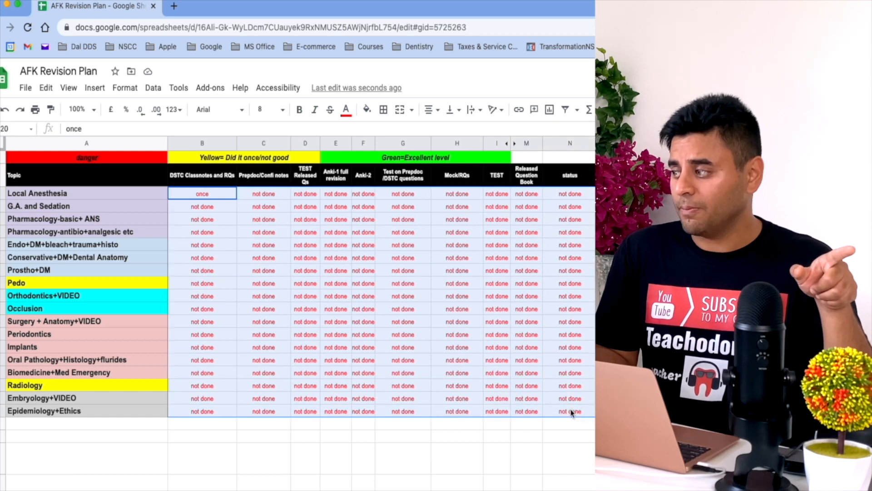
- Select Embryology+VIDEO's classnotes cell and bring up the fill colour palette
click(366, 109)
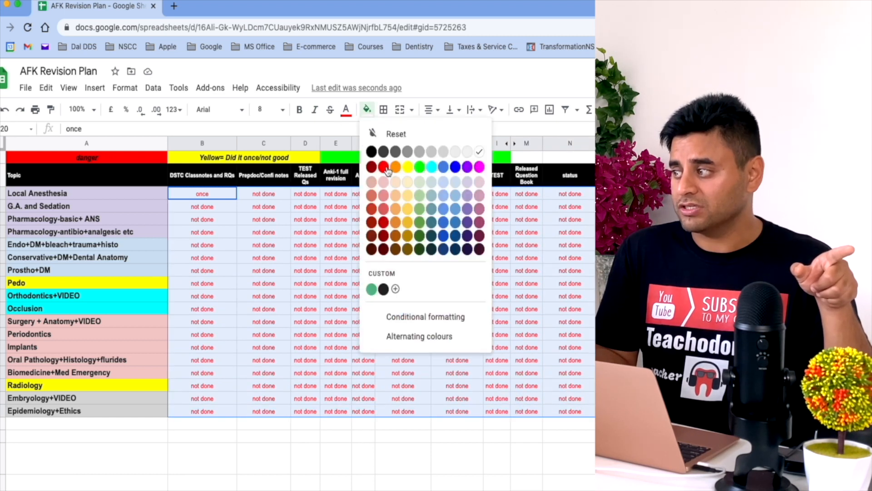
click(382, 166)
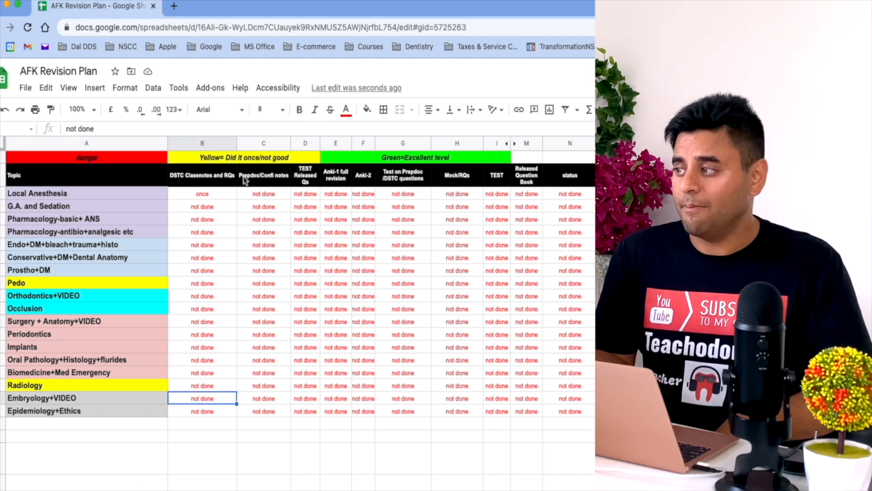
click(366, 109)
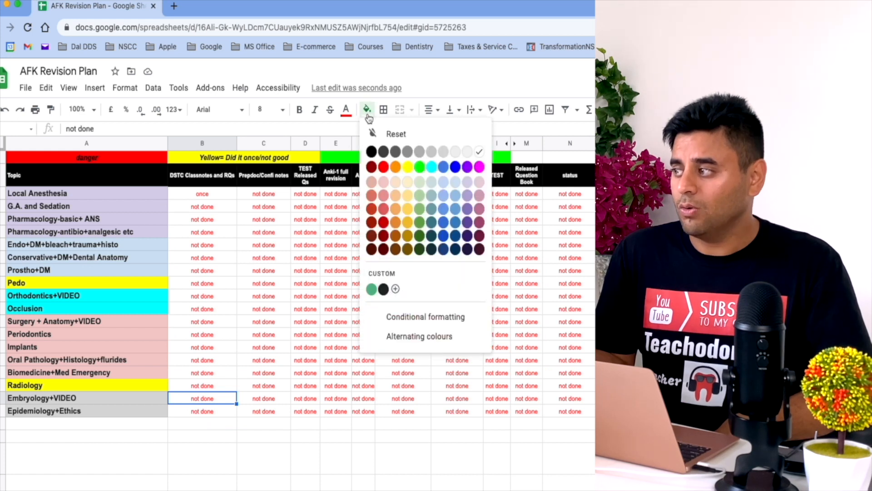
mouse_move(387, 184)
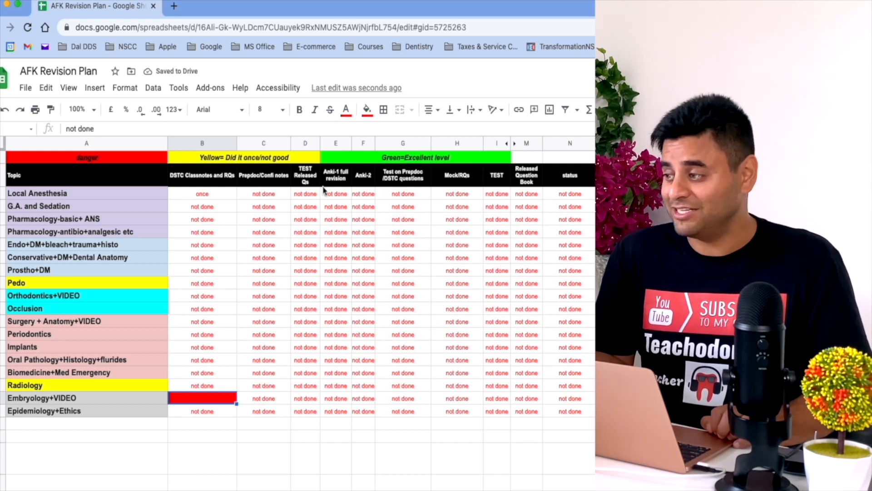
- Fill Local Anesthesia's 'once' entry yellow and select classnotes entries down to Radiology
click(201, 194)
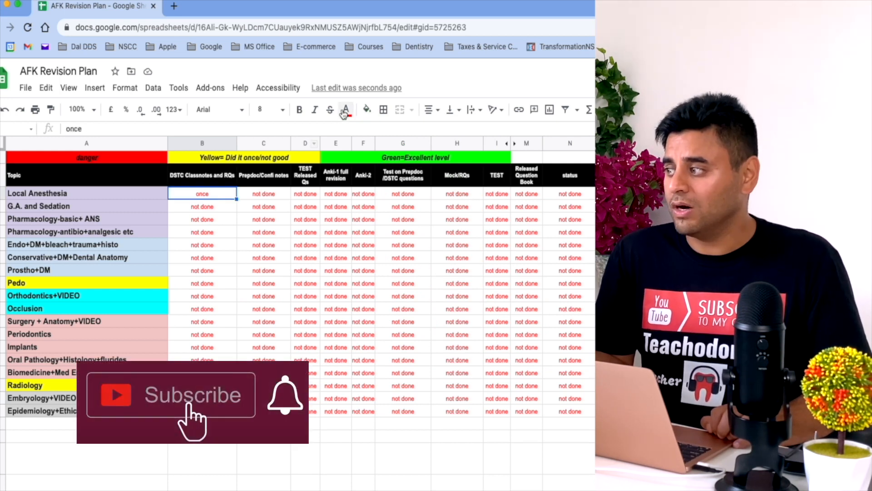
click(366, 110)
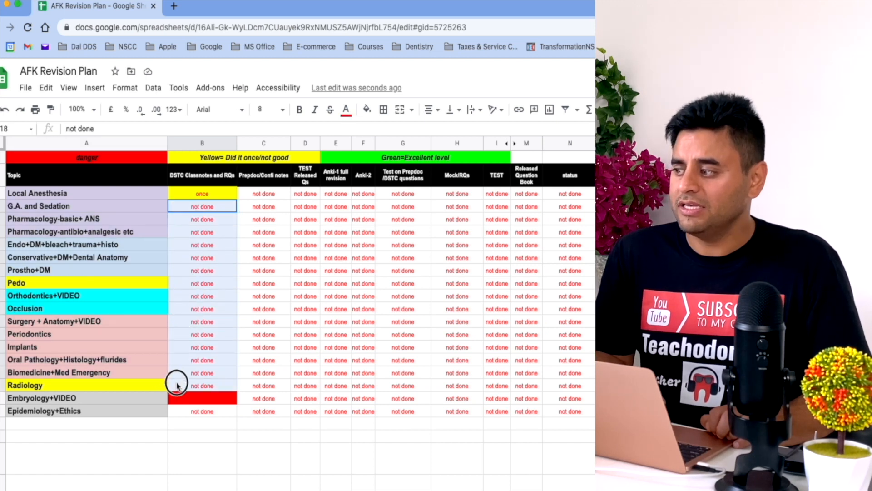
click(367, 109)
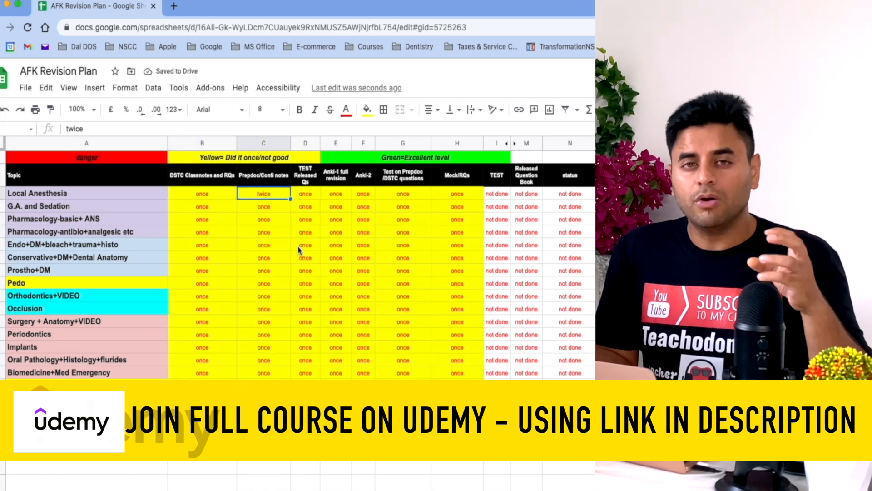
click(202, 193)
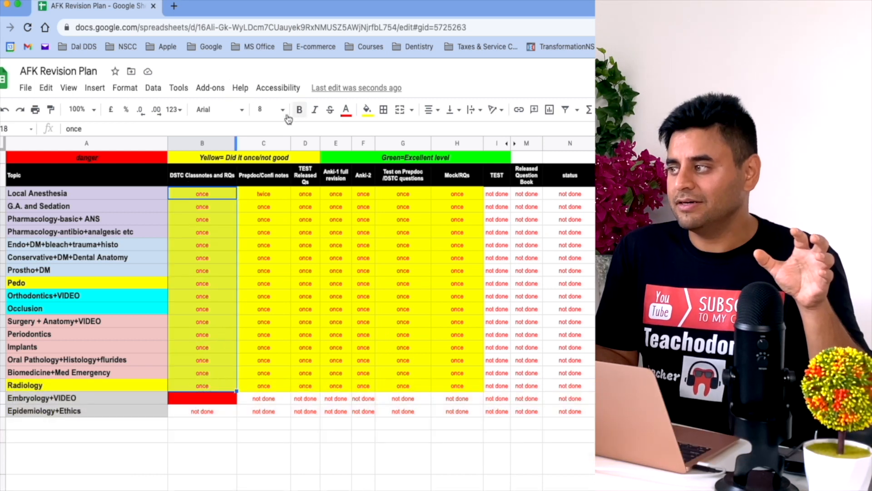
- Choose a fill colour for the classnotes entries from Local Anesthesia to Radiology
click(366, 109)
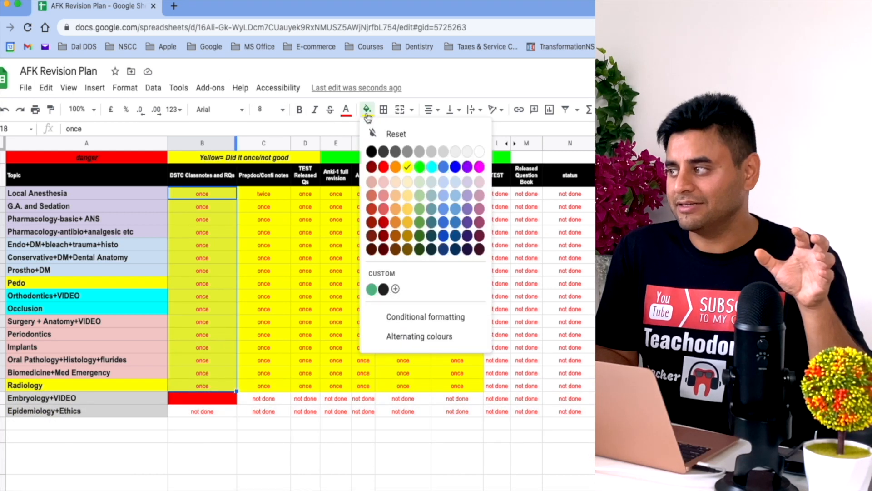
click(419, 167)
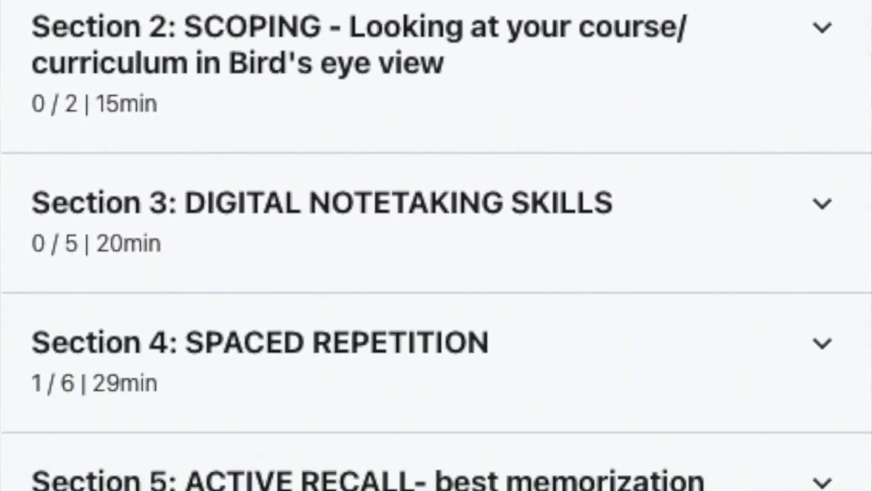
- Scroll the Udemy course outline down to Section 6 on test anxiety, focus and diet
scroll(down, 3)
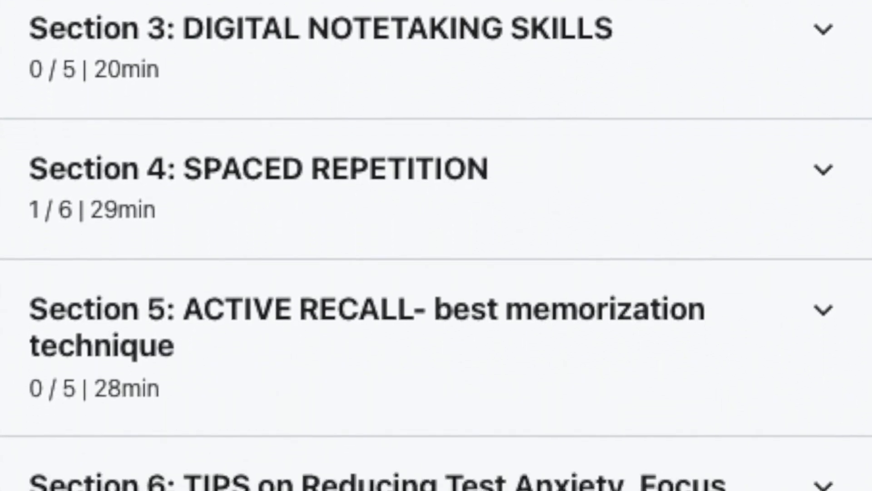
scroll(down, 3)
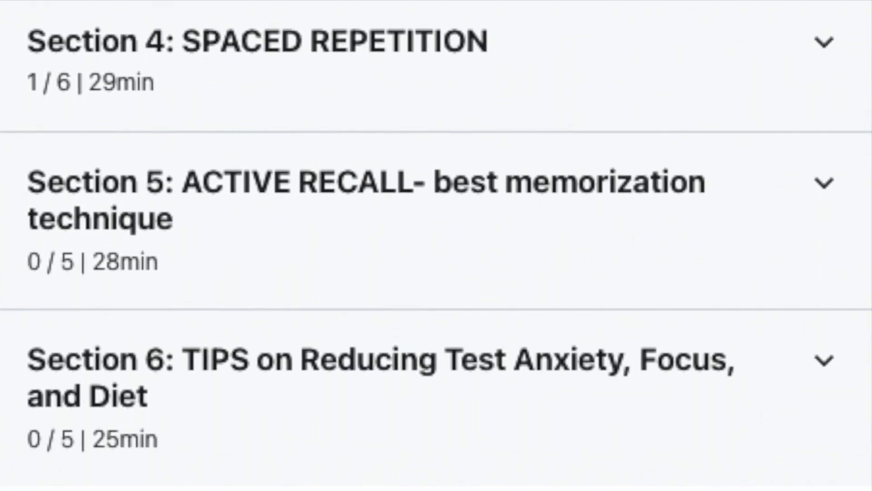